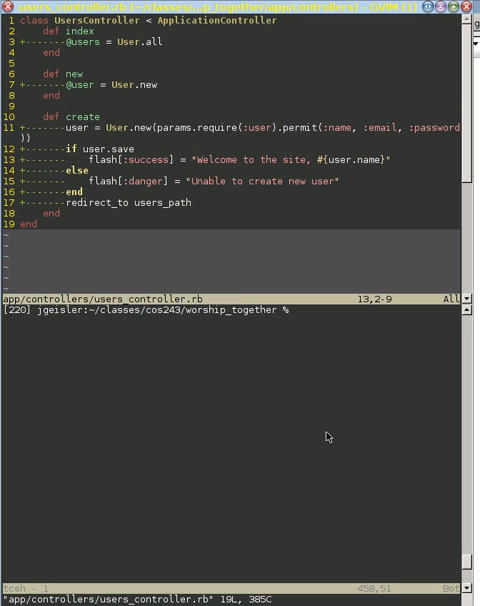
mouse_move(84, 160)
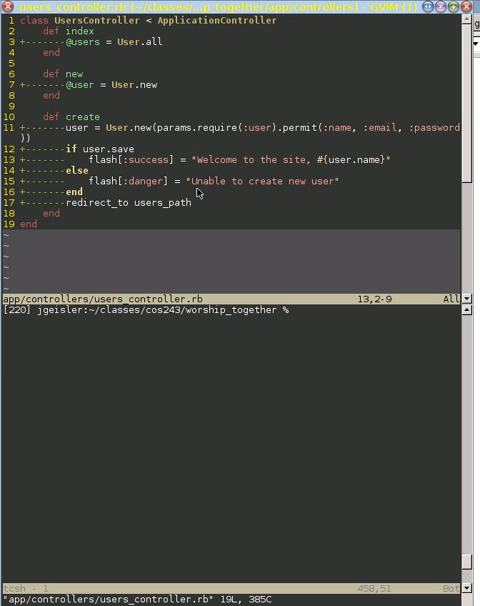
mouse_move(292, 196)
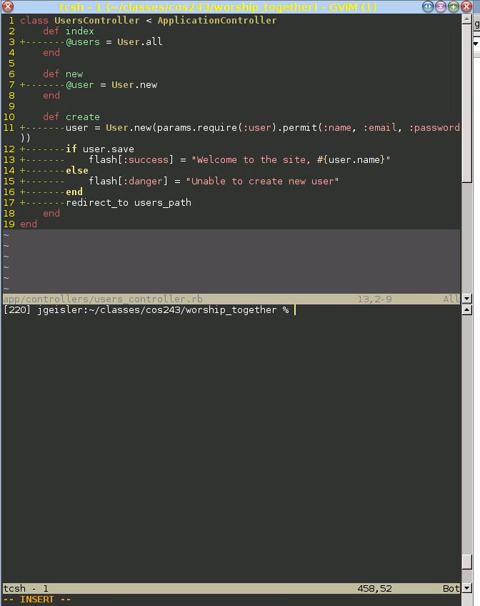
Launch the Rails console with 'rails c' in the terminal split
type("rails c")
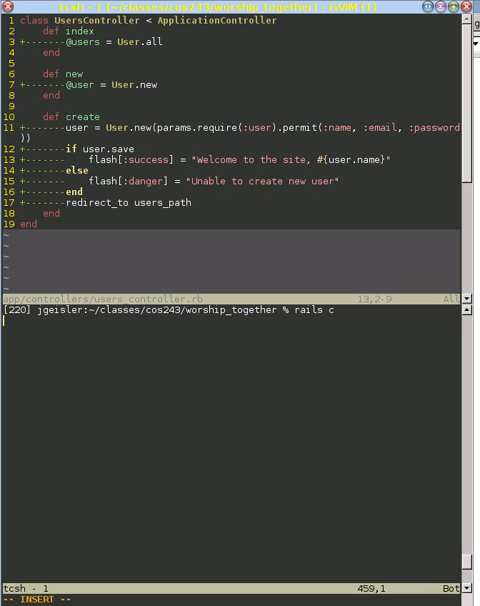
key("Return")
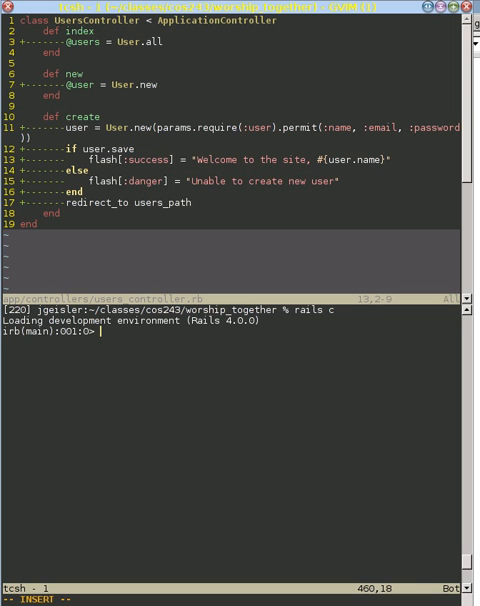
Instantiate user = User.new(name: 'John Doe') in the console
type("user =")
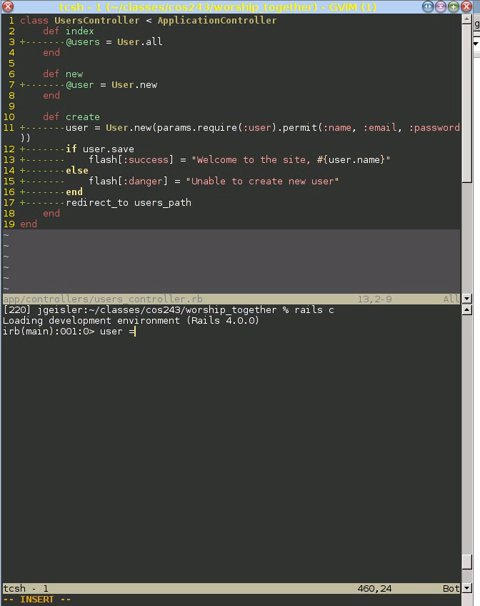
type("User")
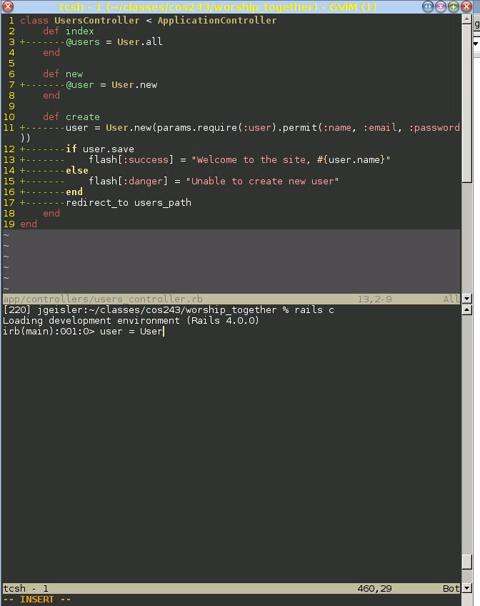
type(".new(")
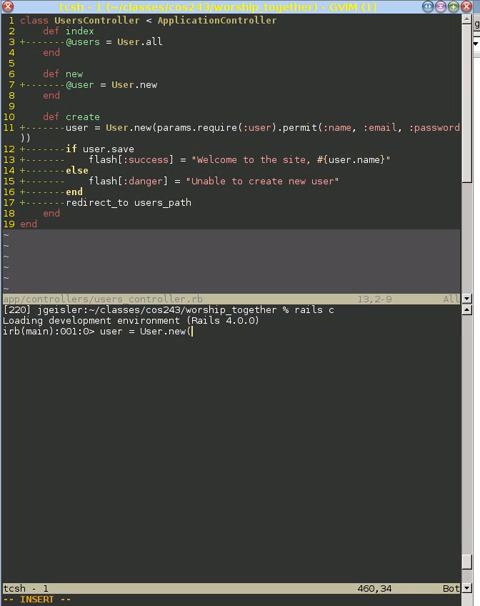
type("name: '")
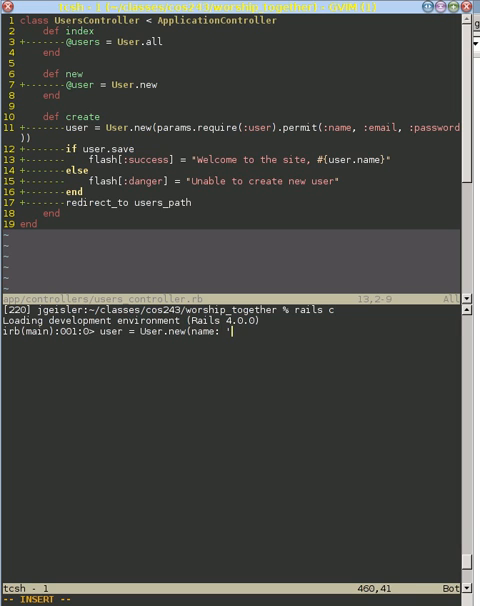
type("John D")
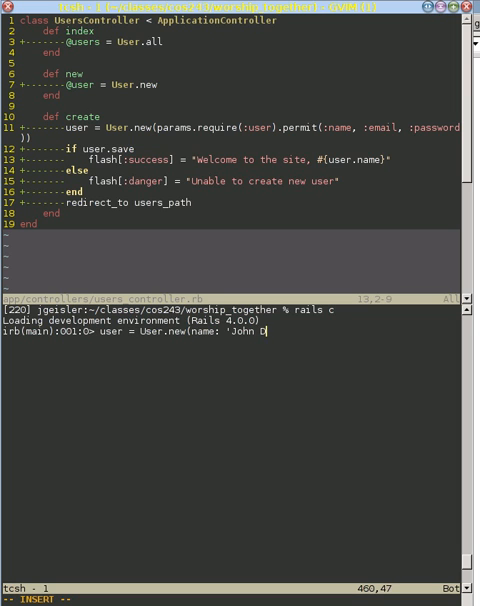
type("oe')")
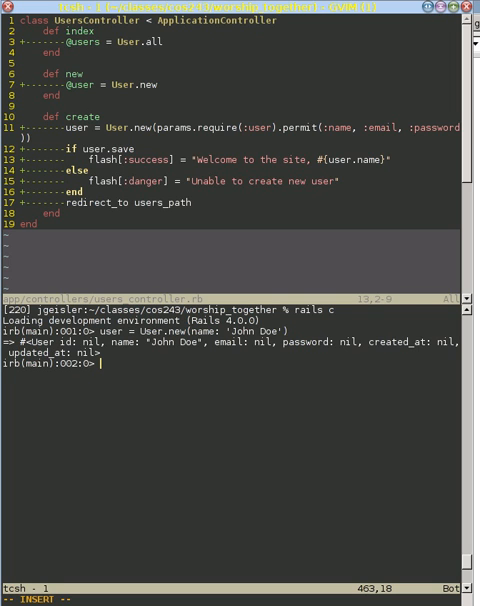
Attempt user.save and see the transaction roll back
type("user.save")
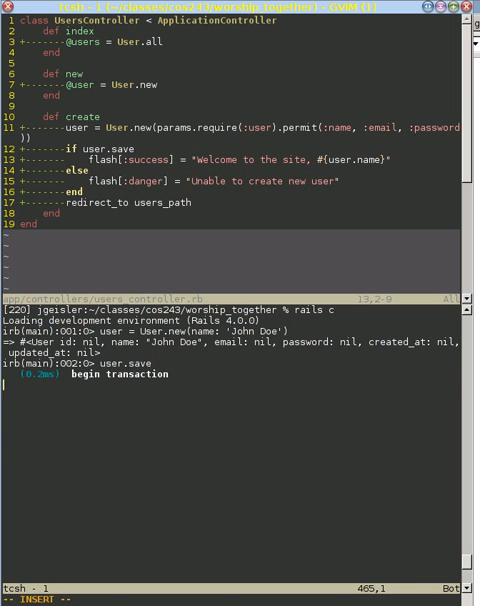
key("Return")
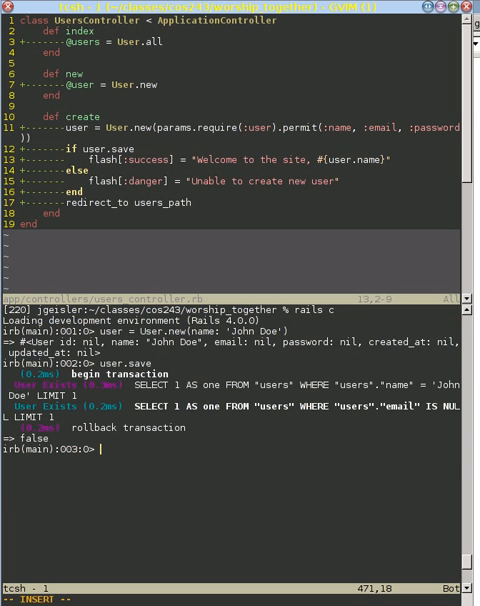
Inspect user.errors to see name taken and blank email
type("user")
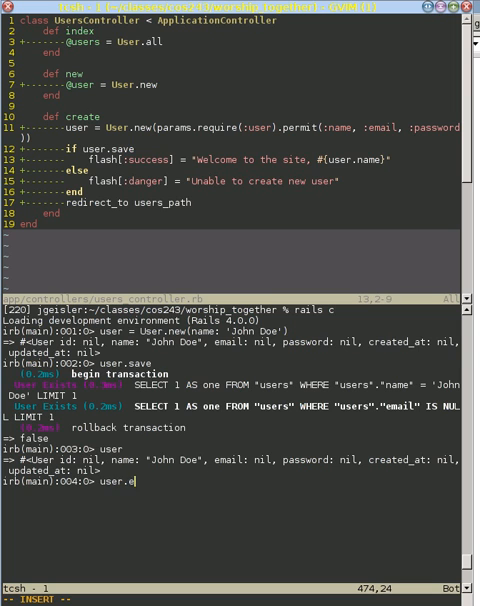
type("rrors")
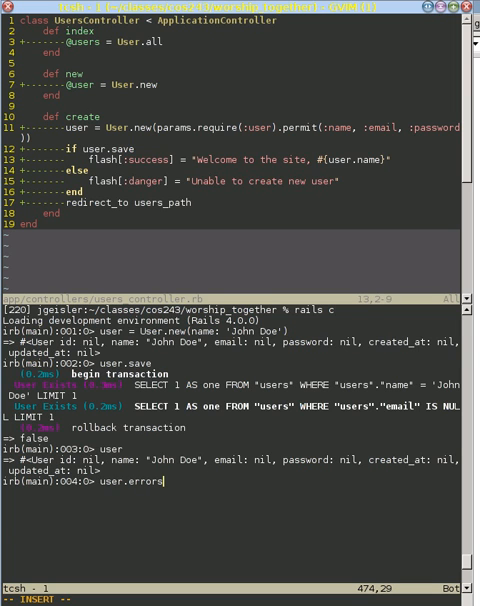
key("Return")
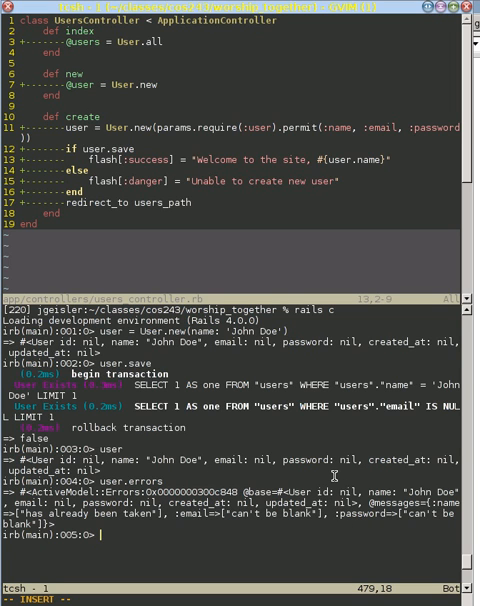
List user.errors.full_messages showing the name, email and password errors
type("user.errors")
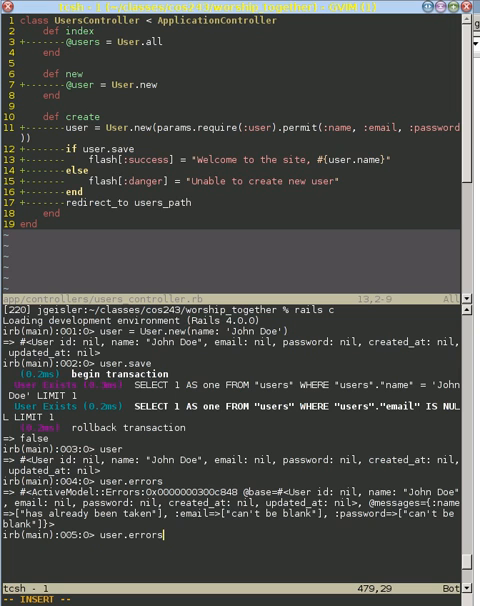
type("f")
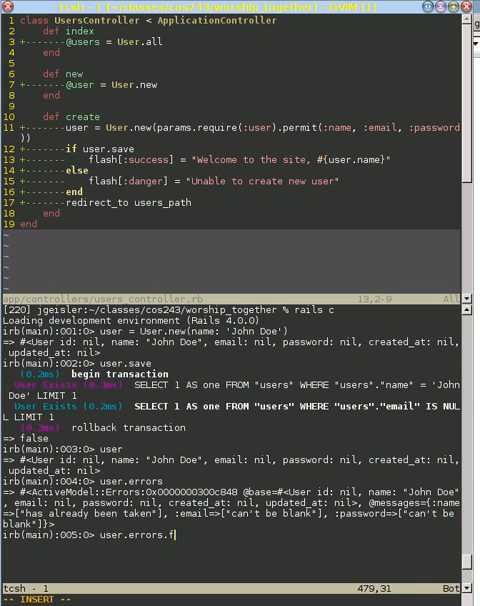
type("ull_message")
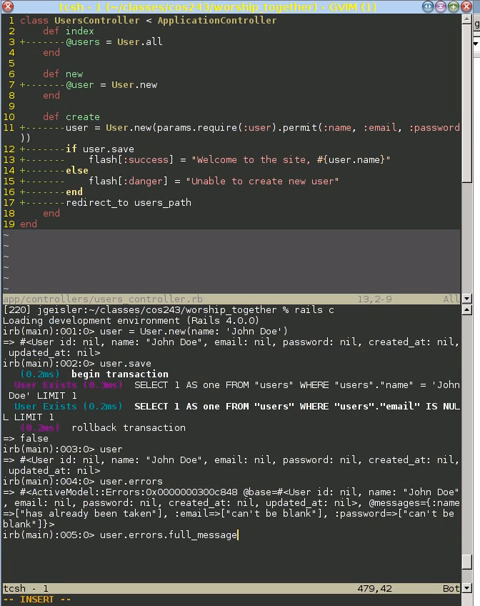
type("s")
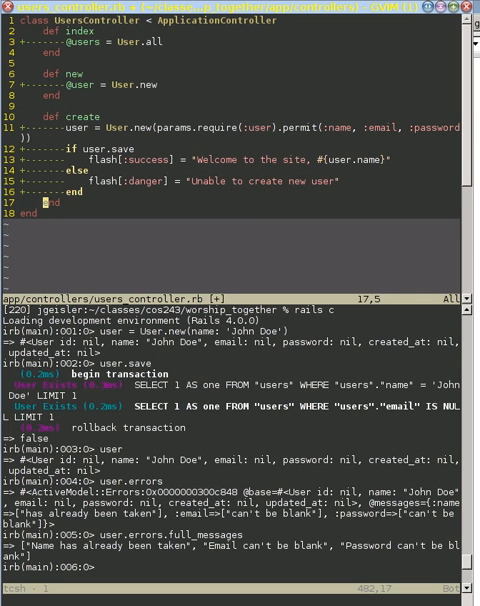
Redirect to users_path on success and new_users_path on failure in the create action
type("redirect_to users_path")
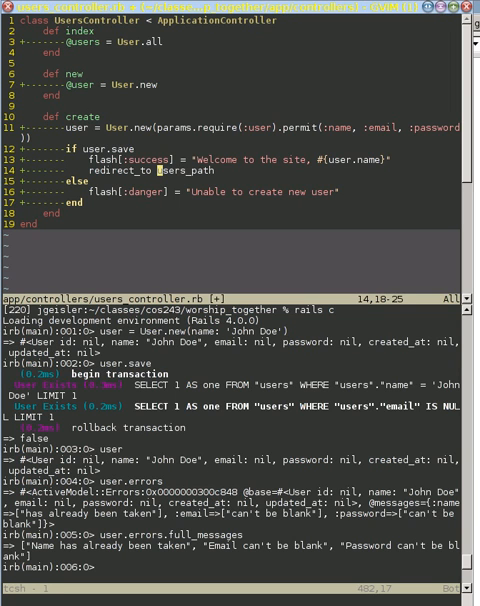
mouse_move(156, 168)
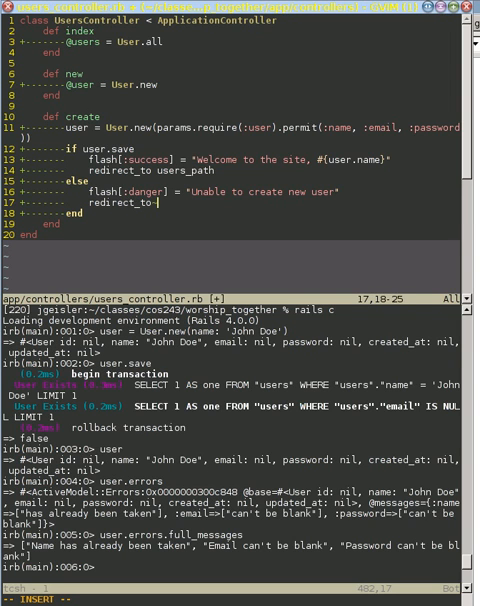
type("new_users_pat")
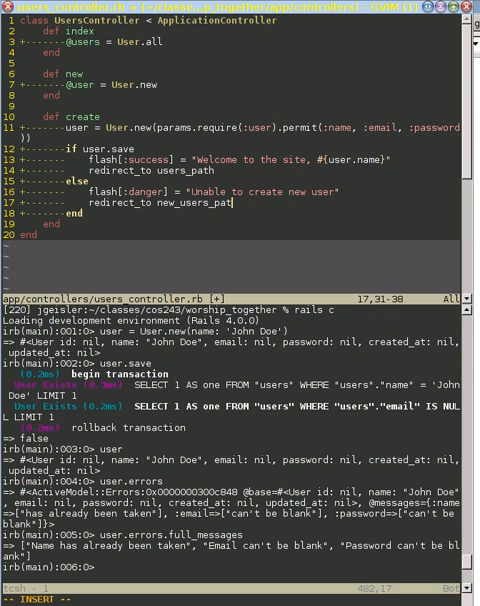
type("h")
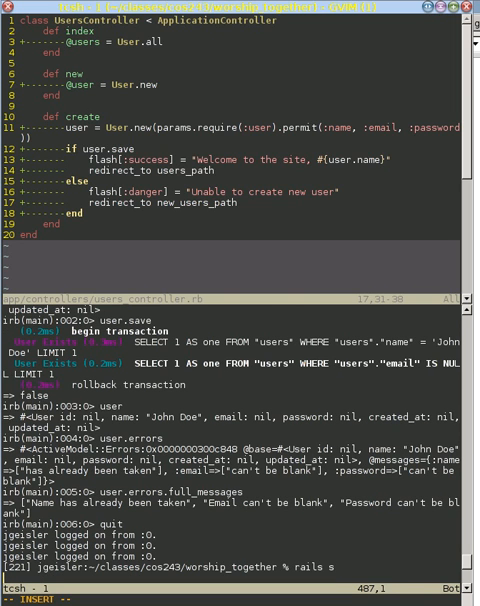
mouse_move(222, 8)
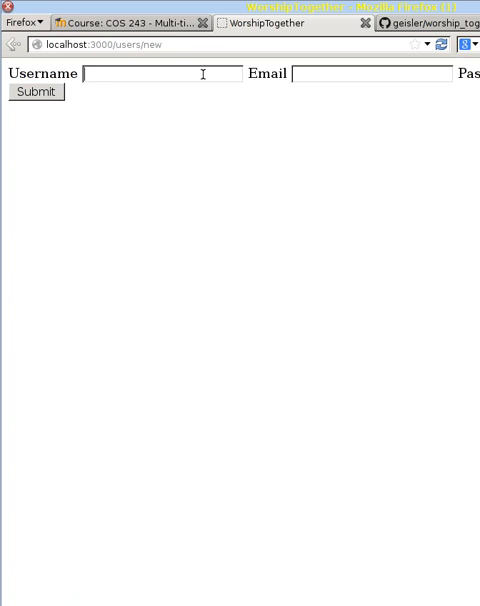
Fill the Username field with the suggested John Doe on the signup form
type("Joh")
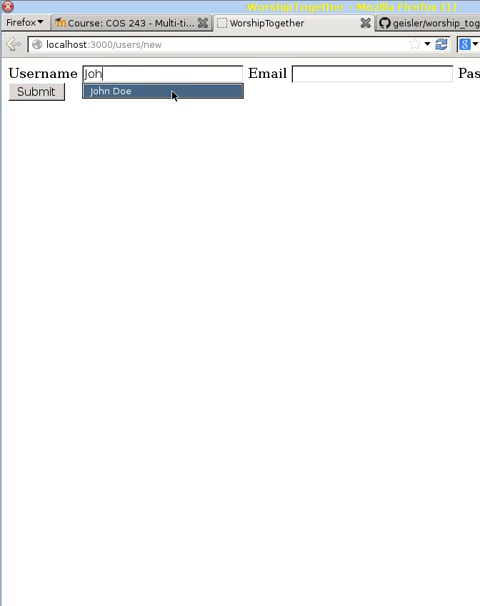
left_click(34, 92)
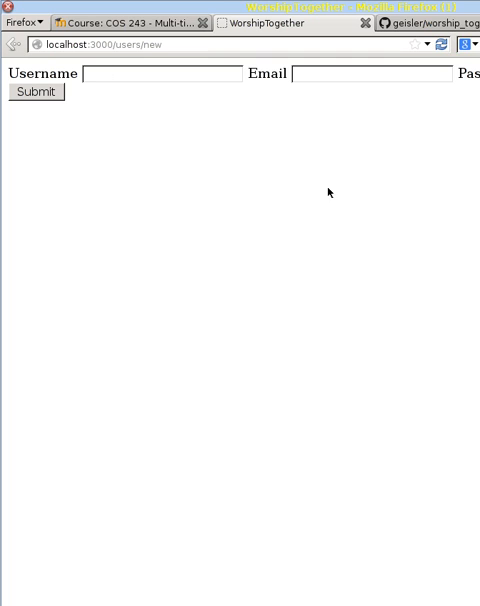
mouse_move(228, 156)
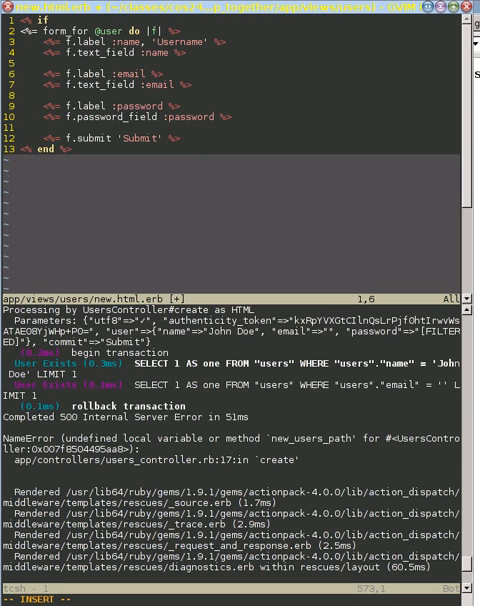
type("@user.errors")
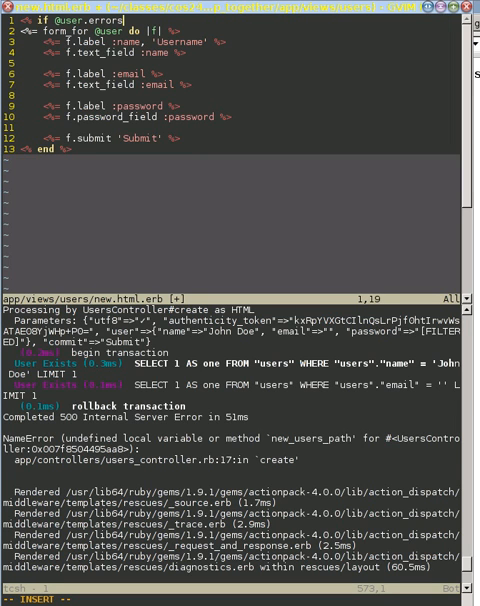
type(".any? %>")
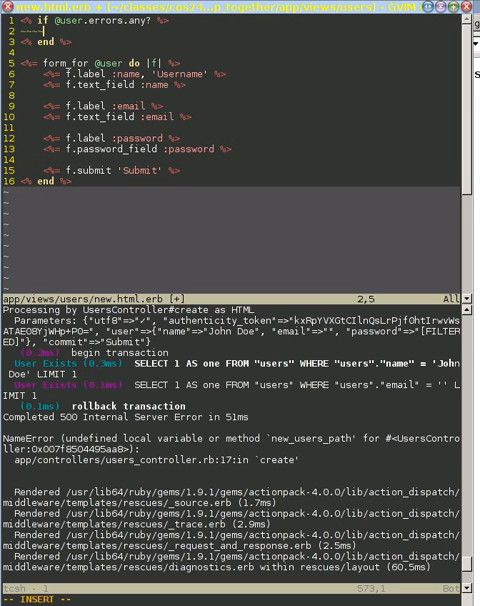
type("<p>")
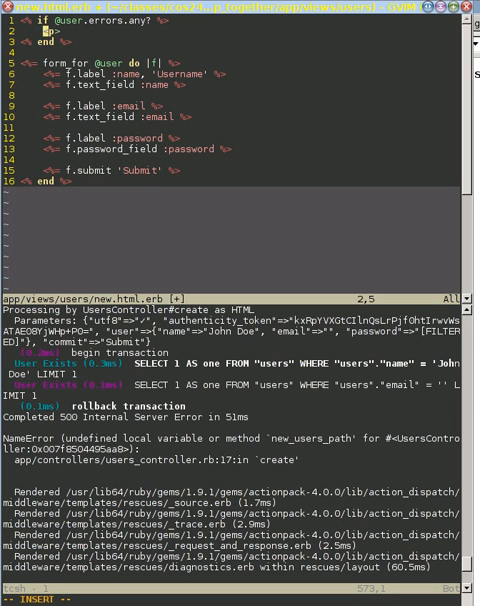
type("There are <%=")
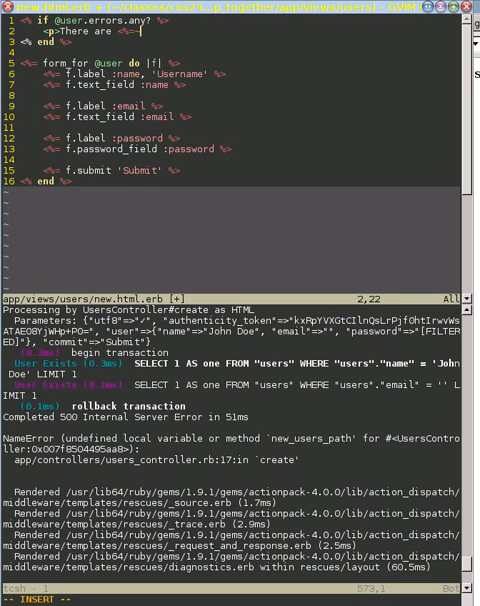
type("@user.")
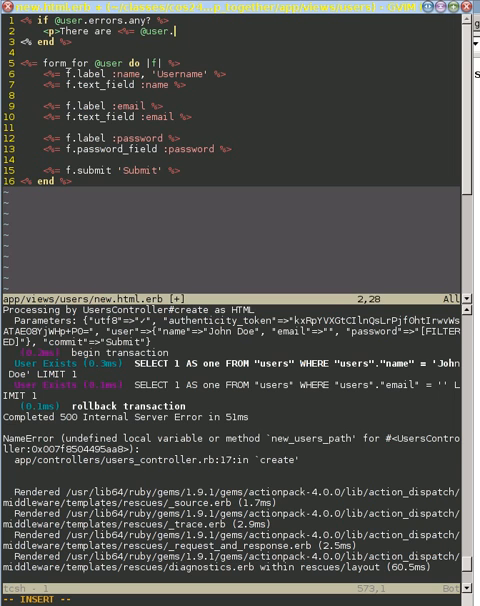
type("errors.")
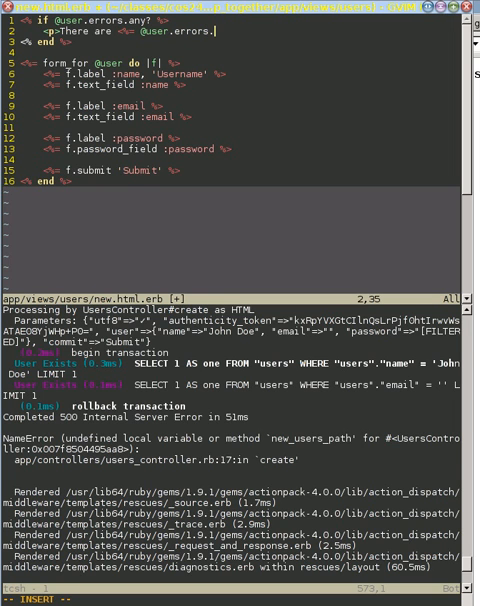
type(".count %")
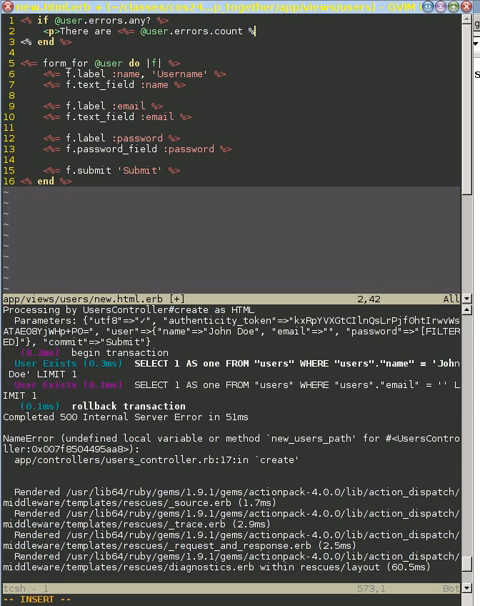
type("errors in the f")
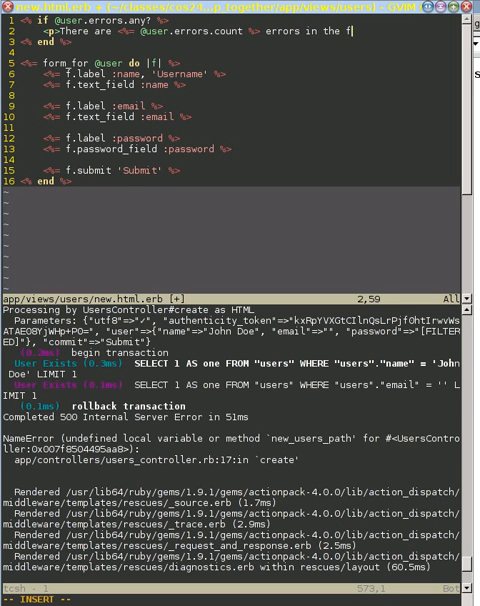
type("orm")
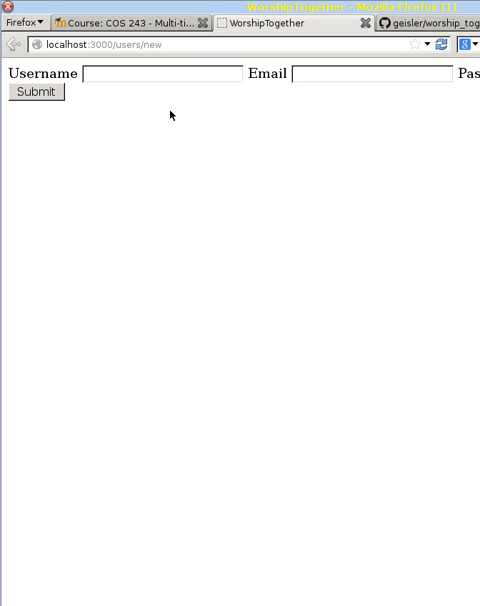
Submit the signup form with only the username John Doe entered
type("Jh")
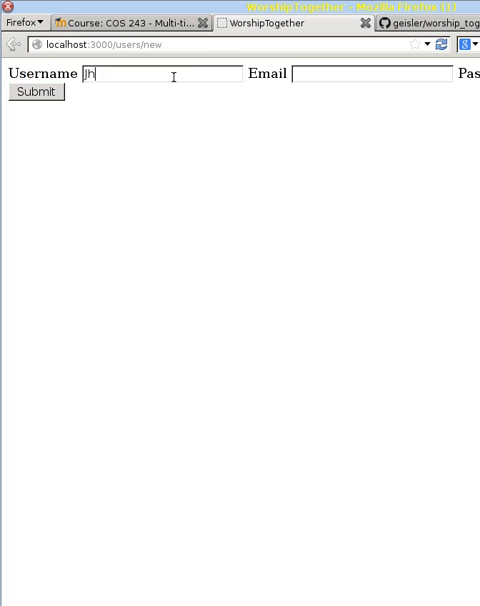
type("John Doe")
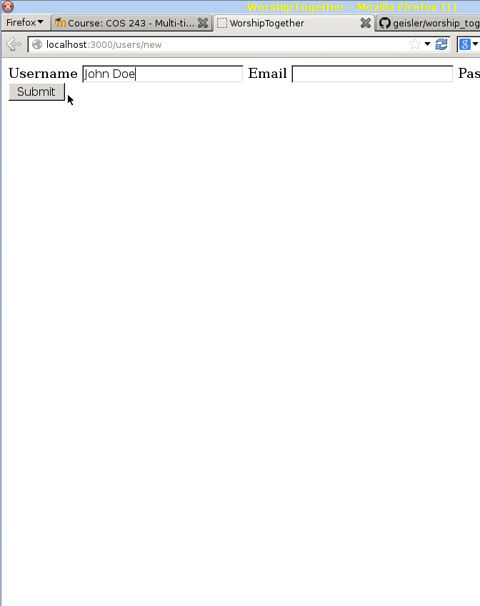
left_click(36, 102)
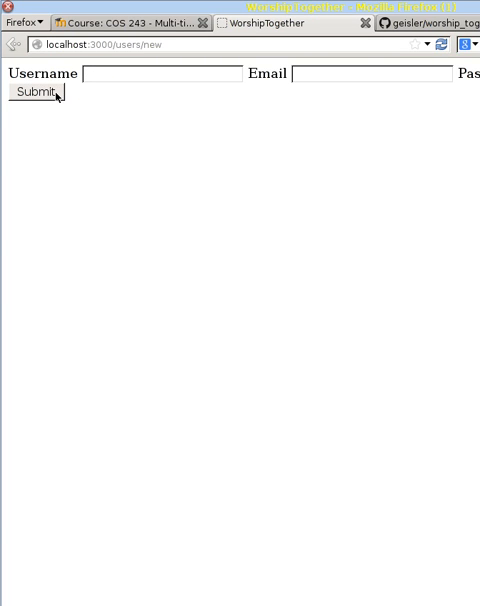
mouse_move(184, 144)
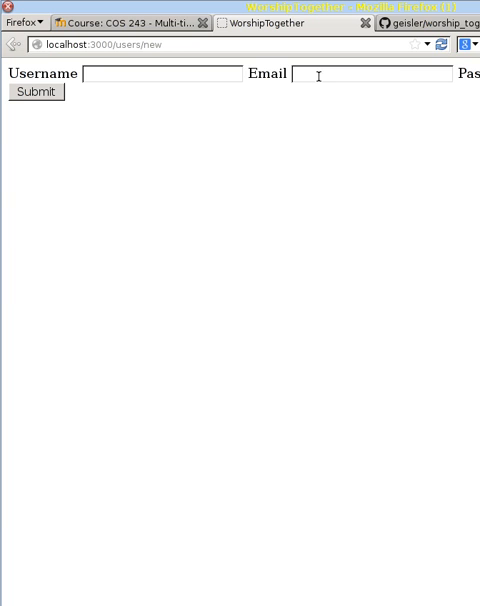
mouse_move(192, 8)
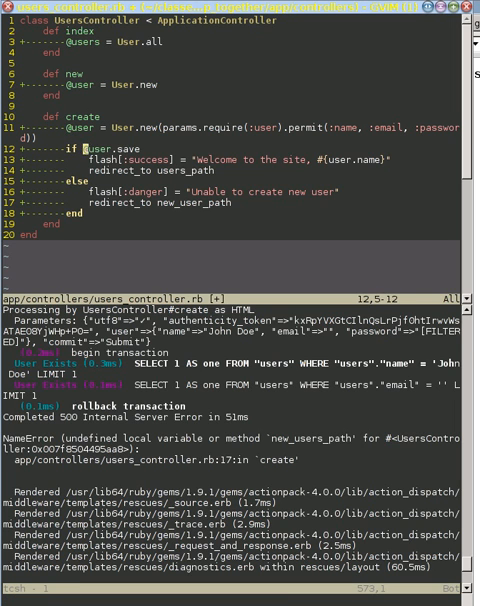
mouse_move(330, 160)
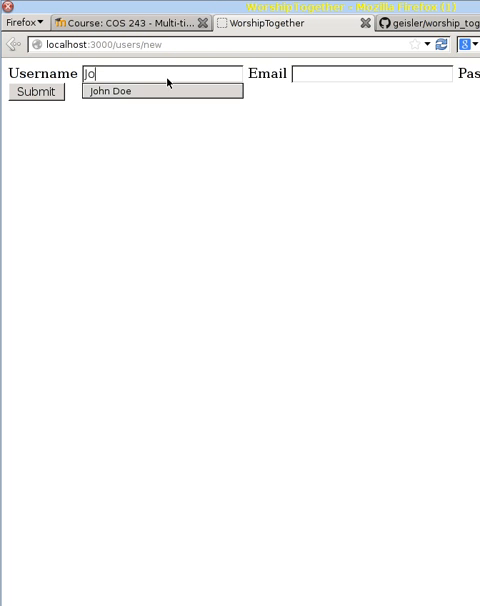
Refill the Username field with the John Doe suggestion
left_click(158, 92)
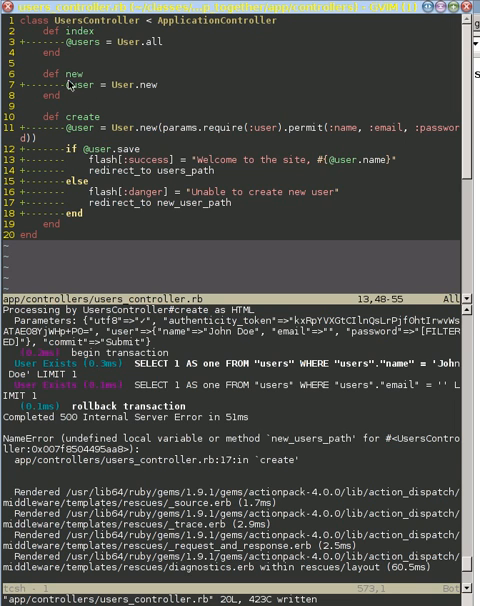
mouse_move(130, 128)
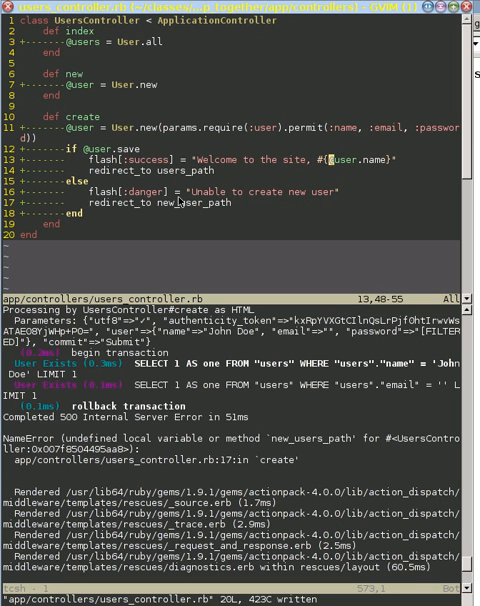
mouse_move(112, 236)
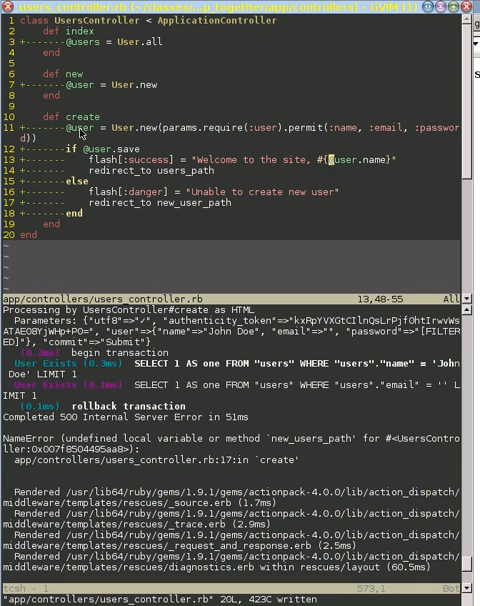
mouse_move(100, 152)
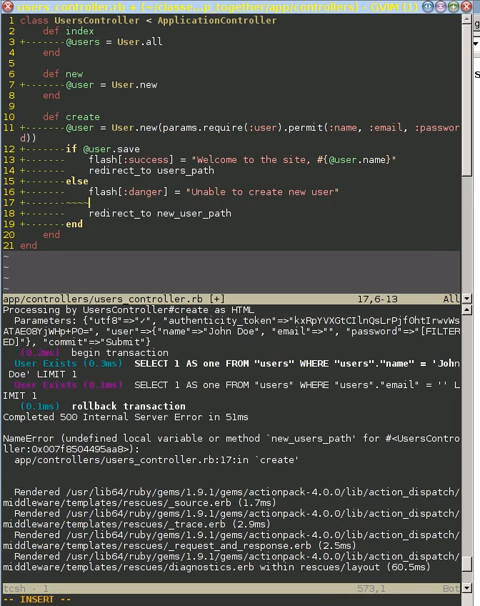
Replace the failure-branch redirect with render 'new' in the create action
type("render")
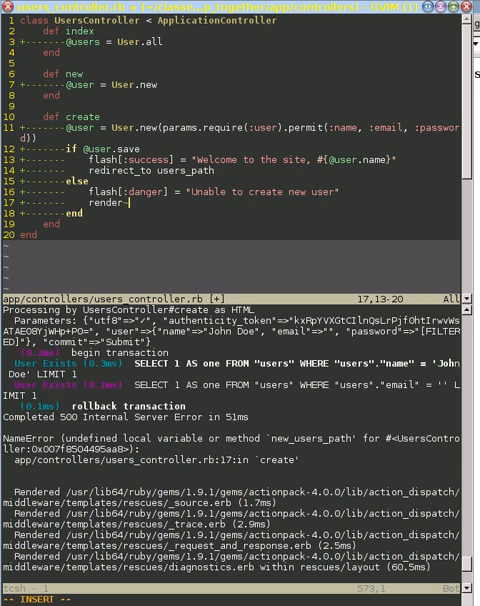
type("'new'")
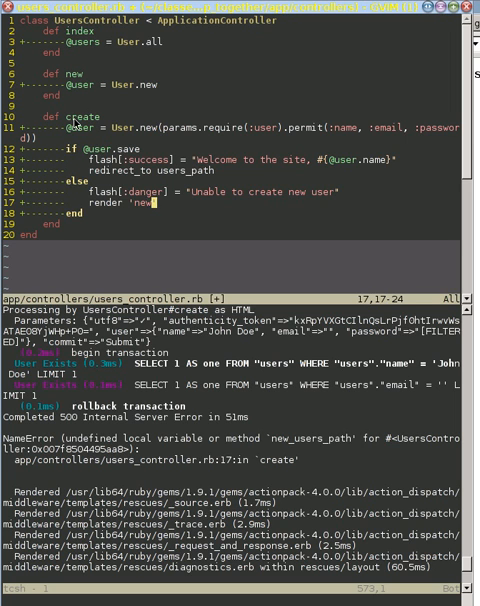
mouse_move(144, 210)
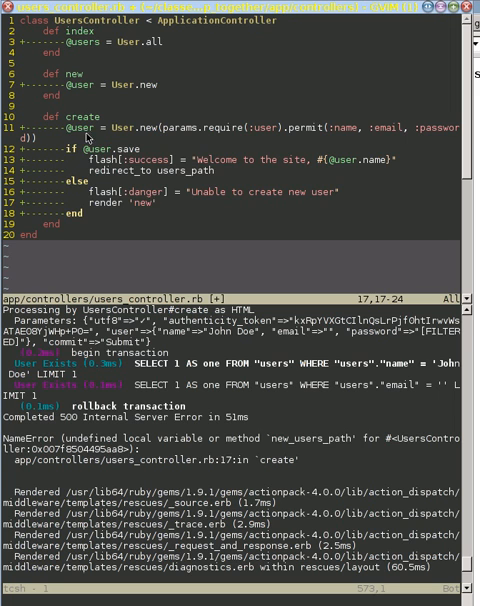
mouse_move(100, 204)
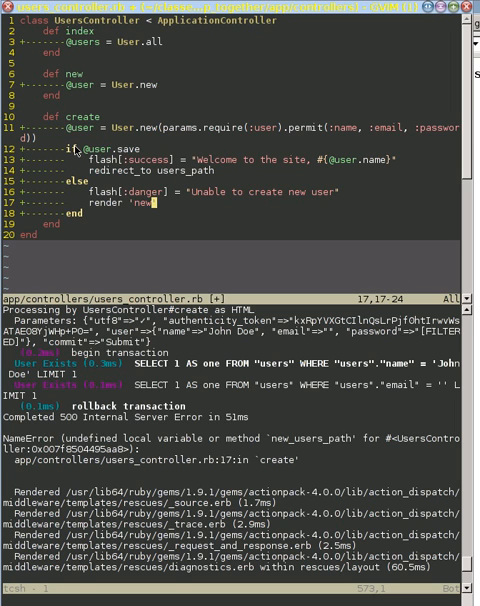
mouse_move(112, 192)
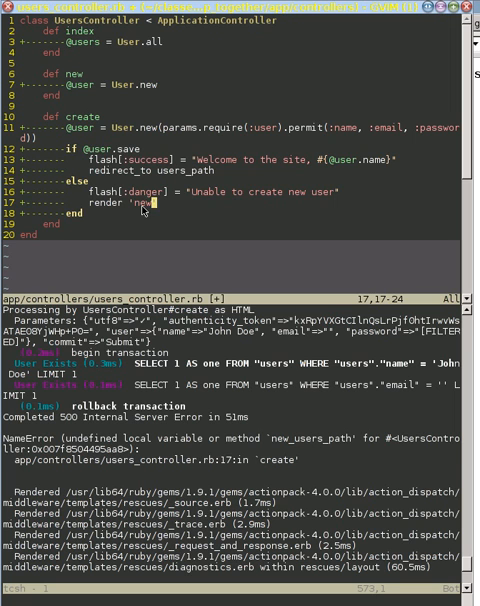
mouse_move(138, 208)
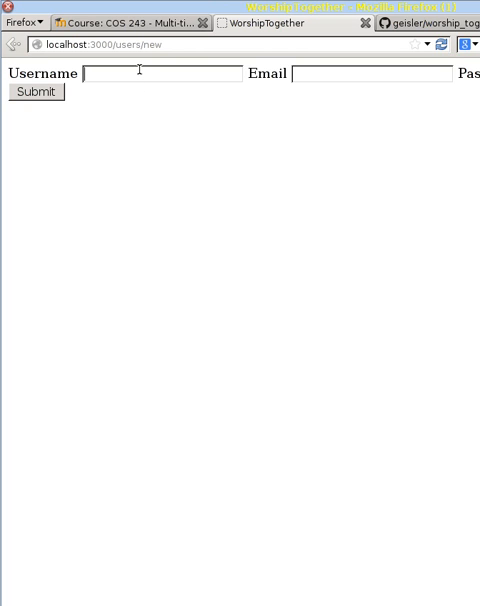
Submit the signup form with only username John Doe, leaving email and password empty
type("Joh")
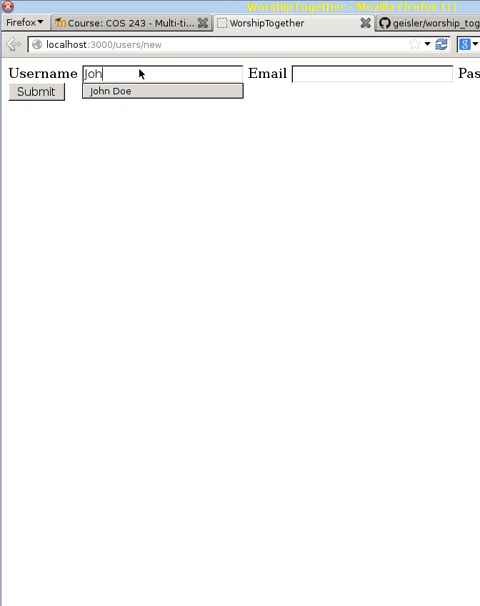
left_click(36, 92)
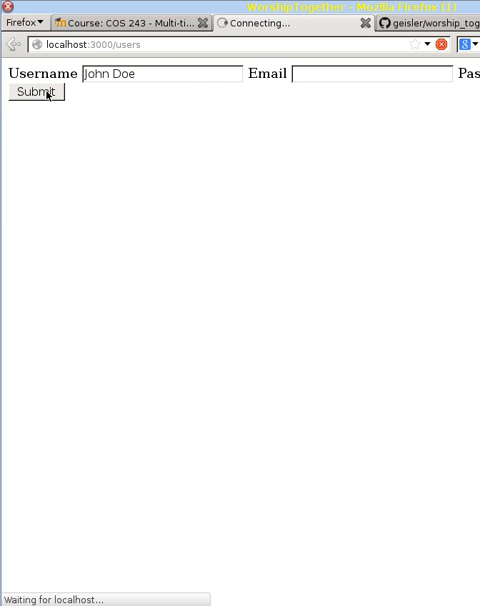
left_click(36, 92)
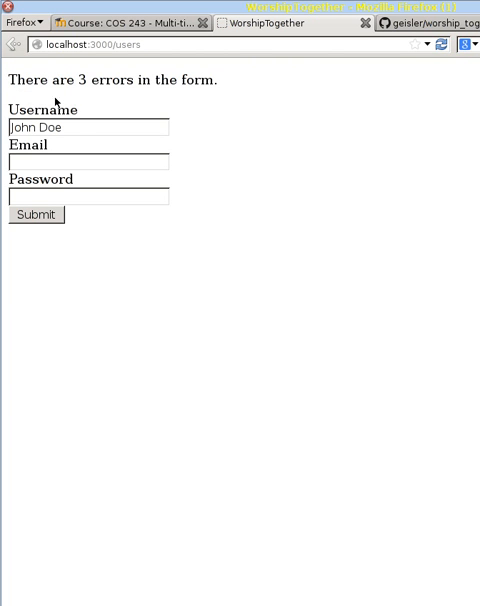
mouse_move(126, 92)
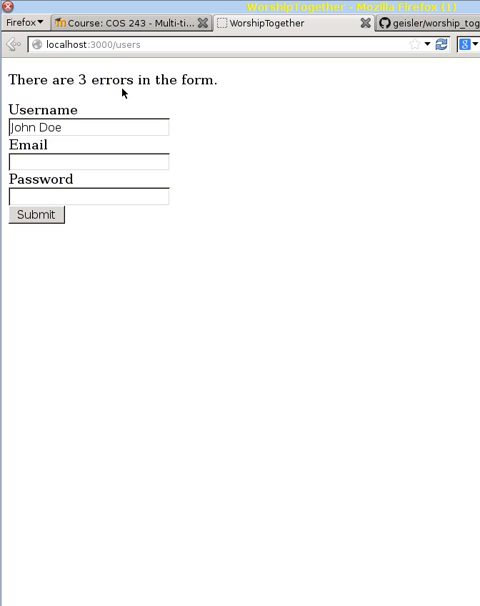
mouse_move(116, 112)
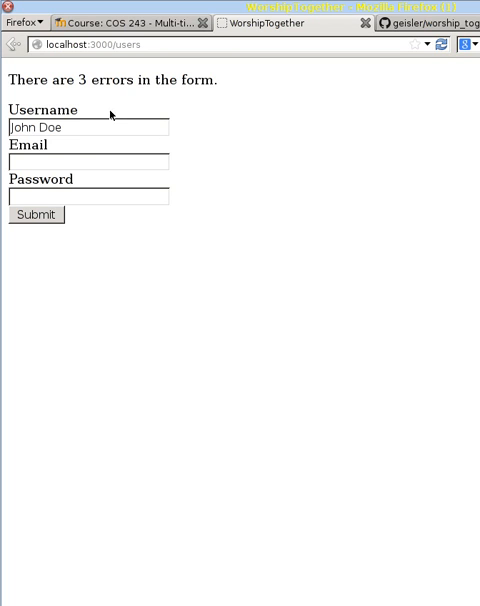
mouse_move(156, 148)
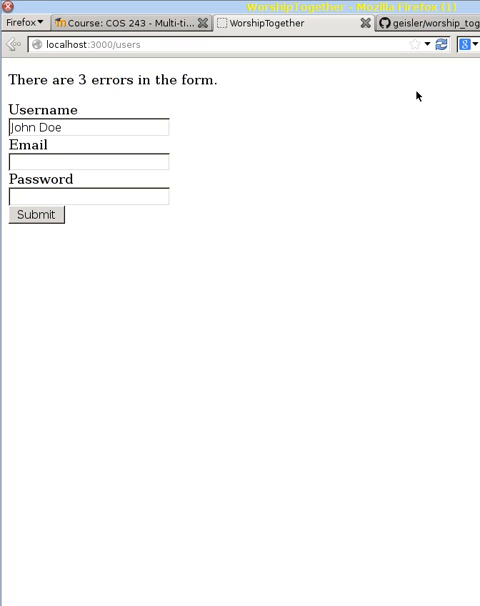
mouse_move(304, 136)
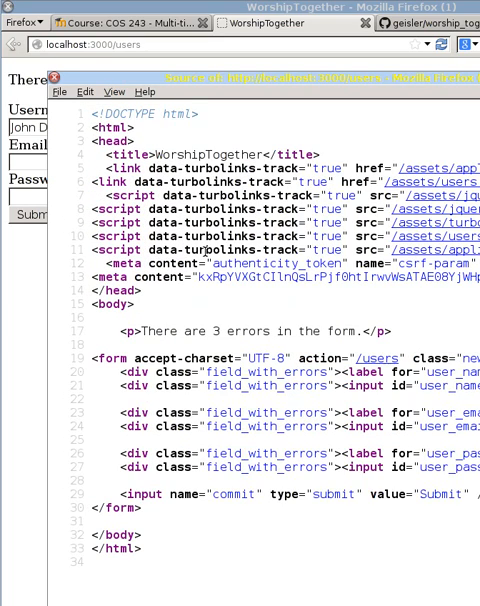
mouse_move(276, 80)
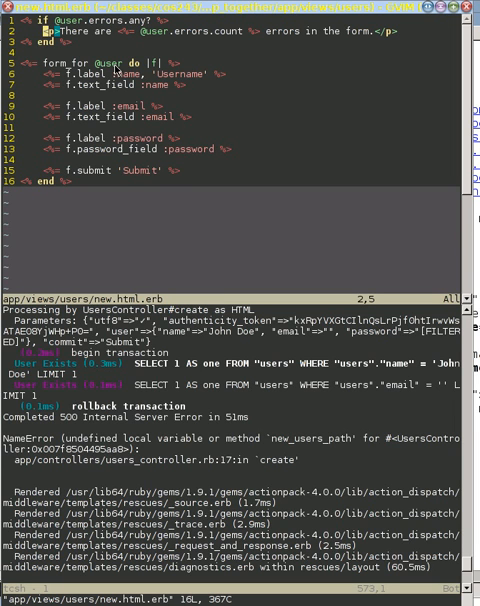
mouse_move(90, 82)
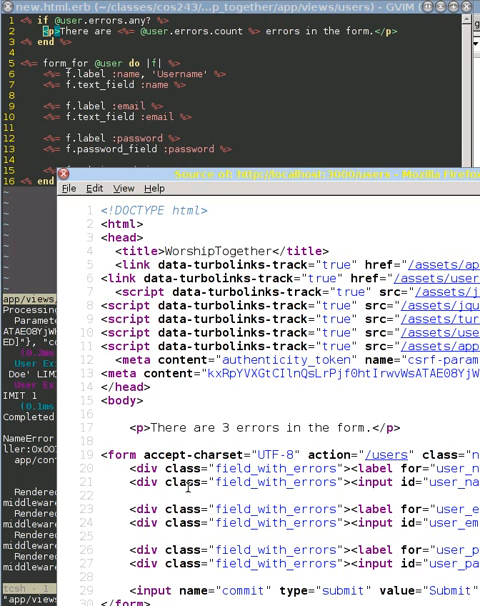
mouse_move(292, 476)
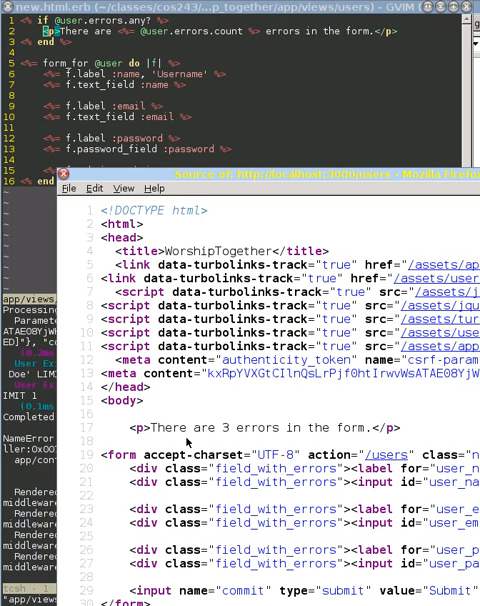
mouse_move(212, 440)
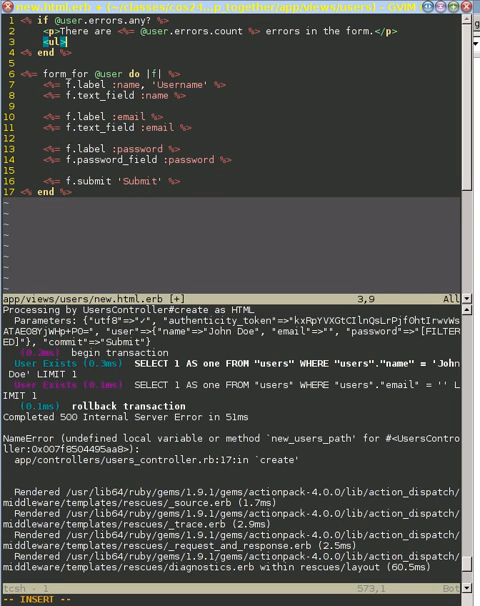
key("Return")
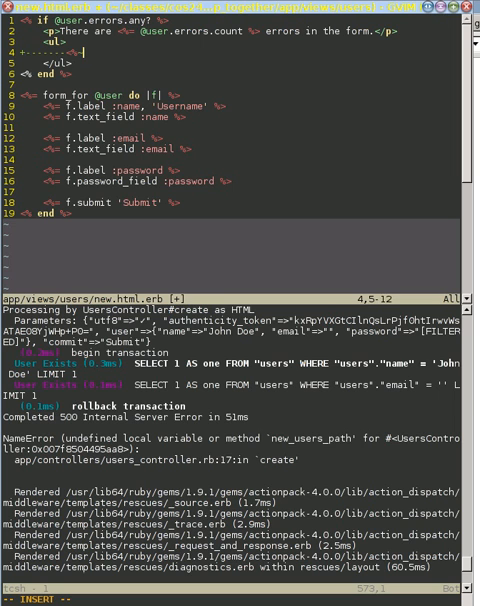
type("@user.err")
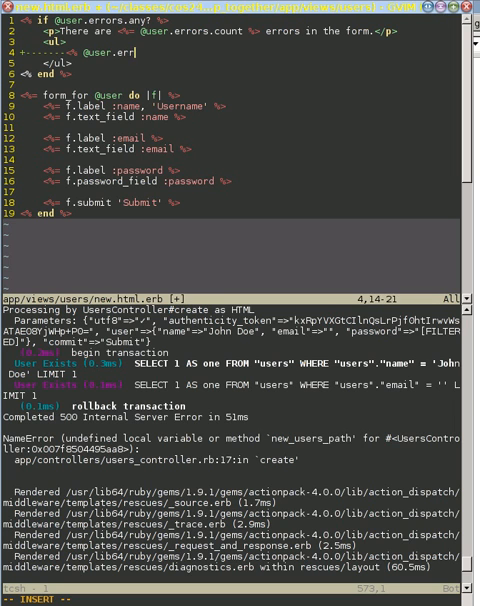
type(".full")
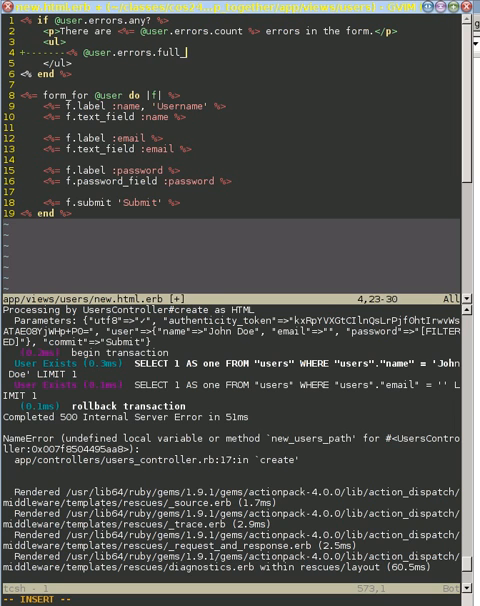
type("_messages")
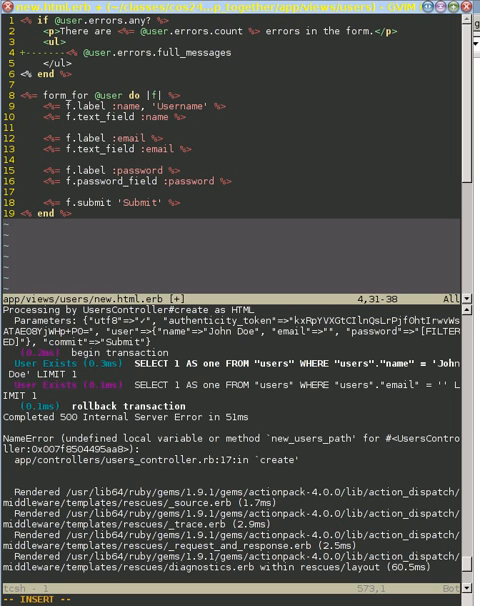
type(".each do |me")
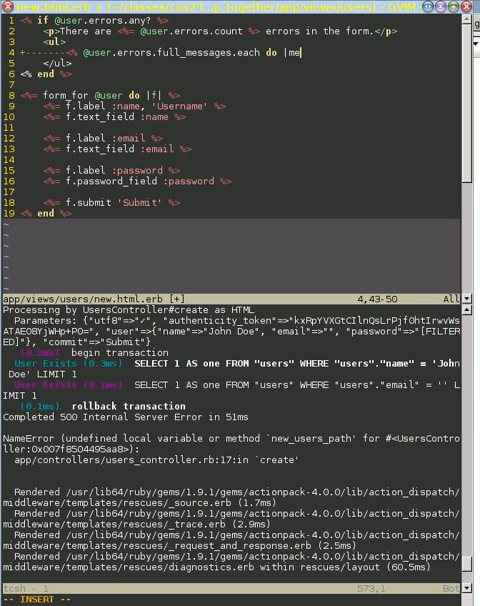
type("ssage")
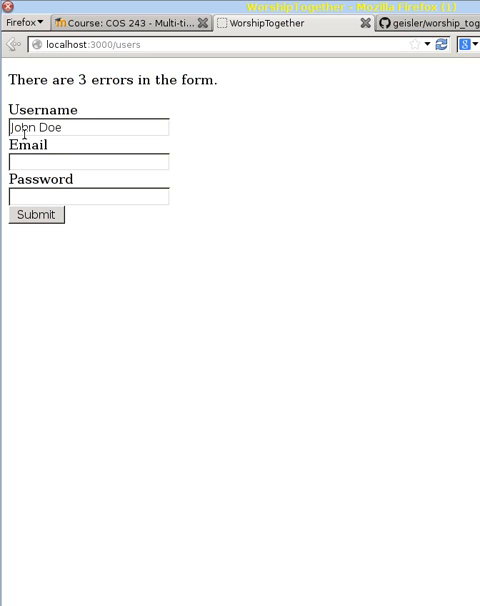
mouse_move(28, 108)
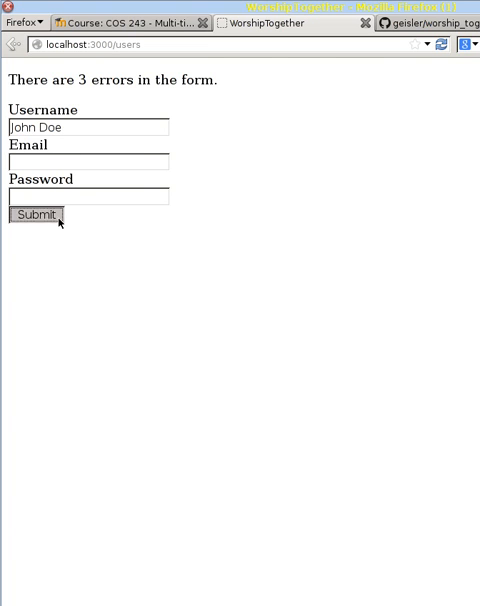
Resubmit the signup form so each error message shows as its own bullet
left_click(36, 212)
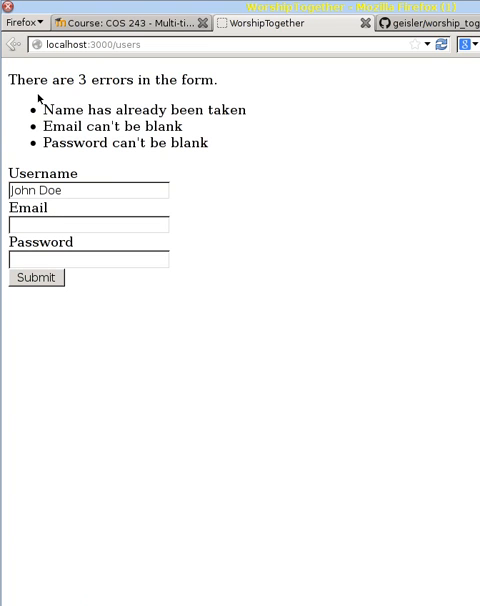
mouse_move(90, 140)
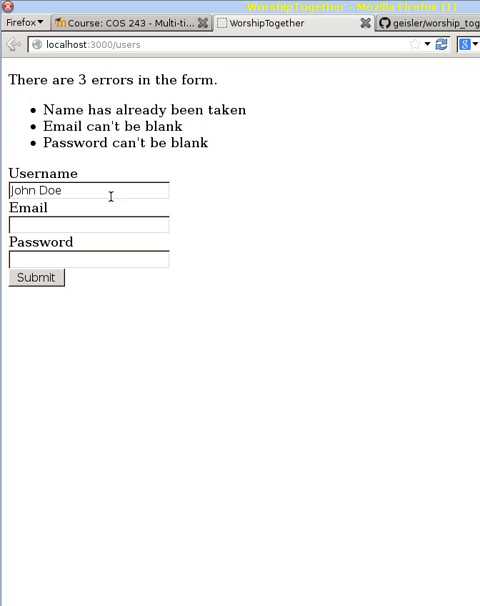
mouse_move(140, 244)
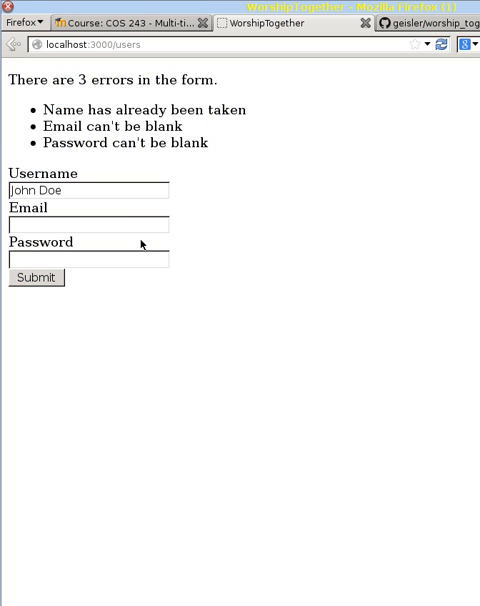
mouse_move(76, 96)
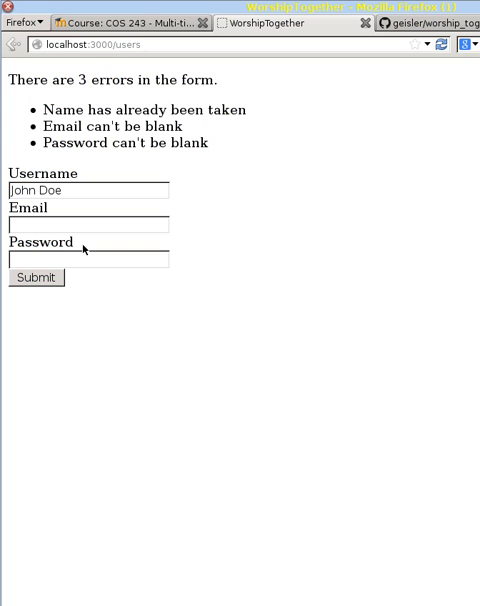
mouse_move(62, 216)
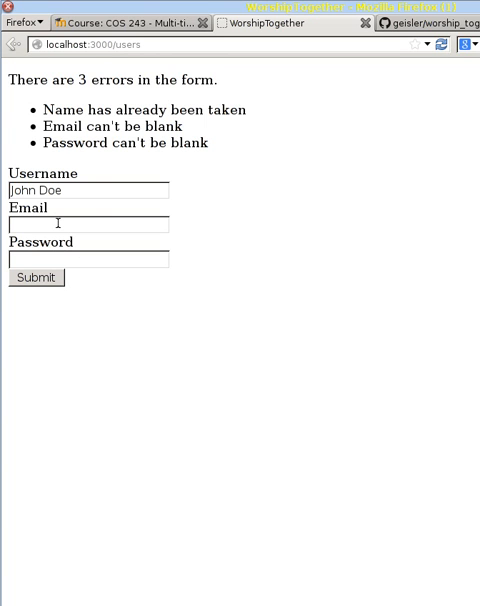
Fill in an example email and a password, submit, and dismiss the Remember Password prompt
type("someone@")
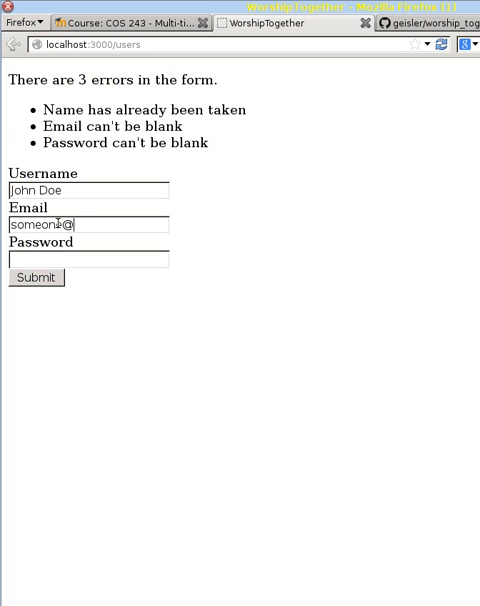
type("example.com")
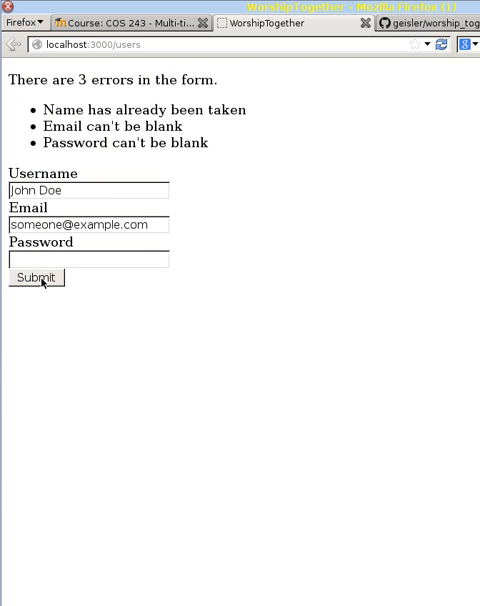
left_click(36, 276)
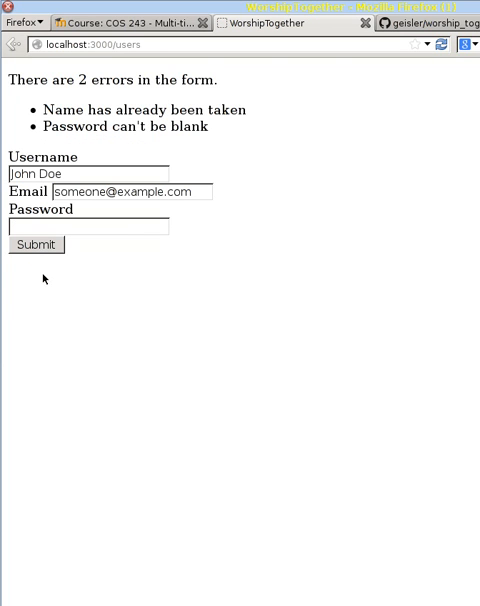
left_click(100, 224)
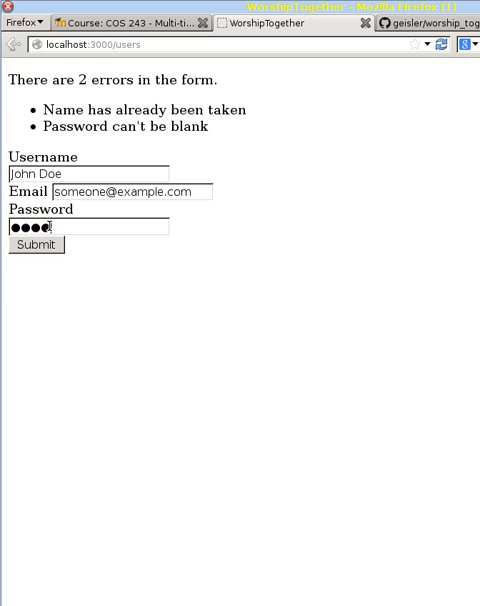
left_click(36, 244)
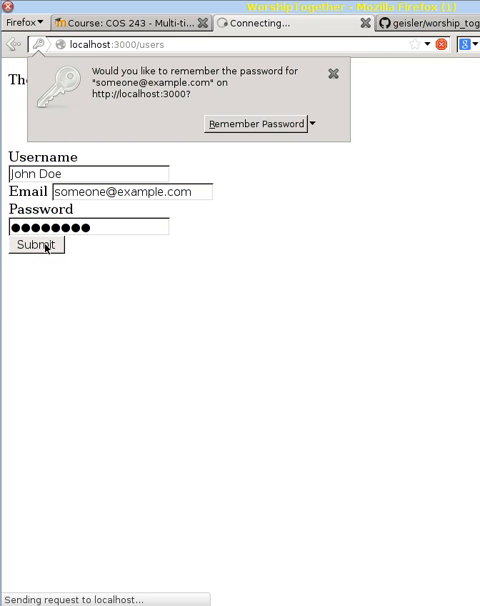
left_click(36, 244)
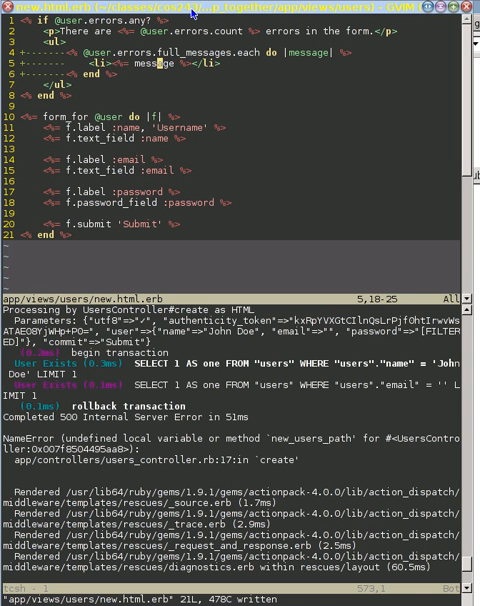
mouse_move(244, 160)
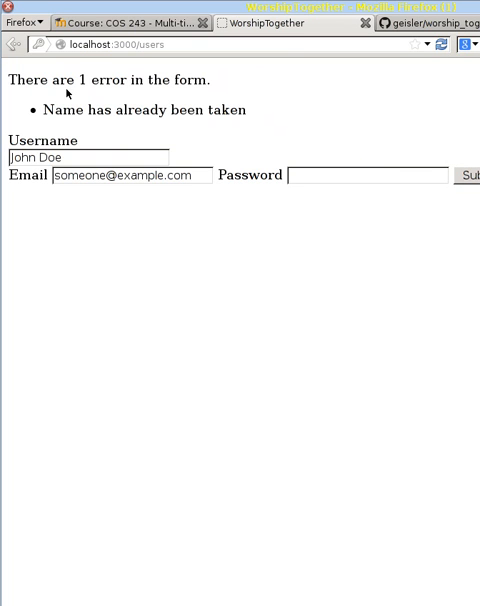
mouse_move(128, 92)
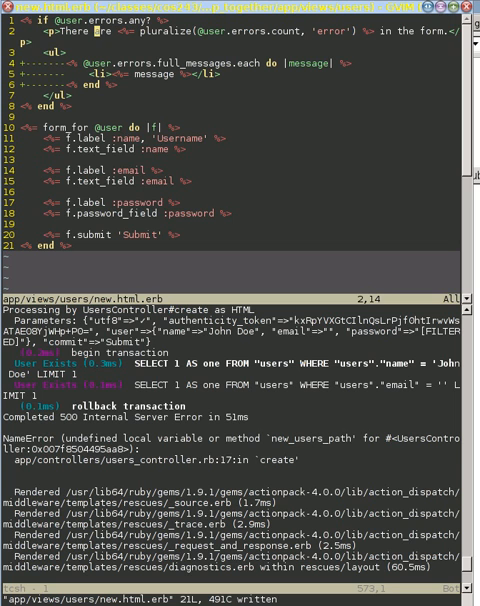
Put the verb through pluralize on its own line in the <p> message and save the template
key("i")
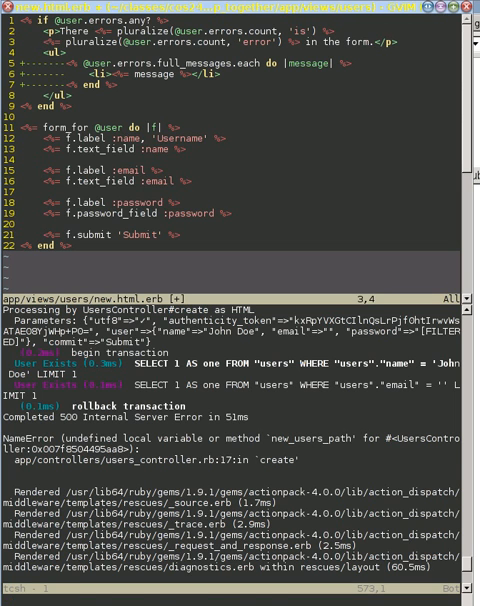
key(":w")
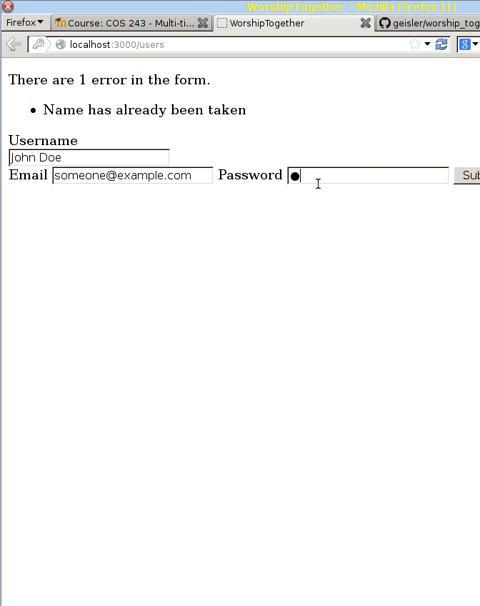
Enter 'password' and submit, dismissing the save-password prompt, to see 'There is 1 error'
type("password")
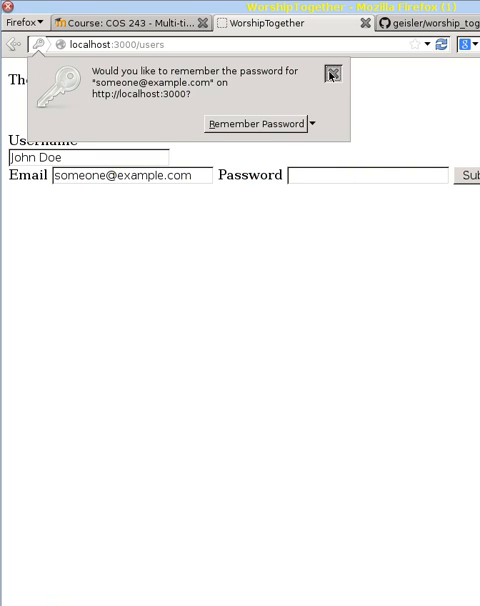
left_click(336, 74)
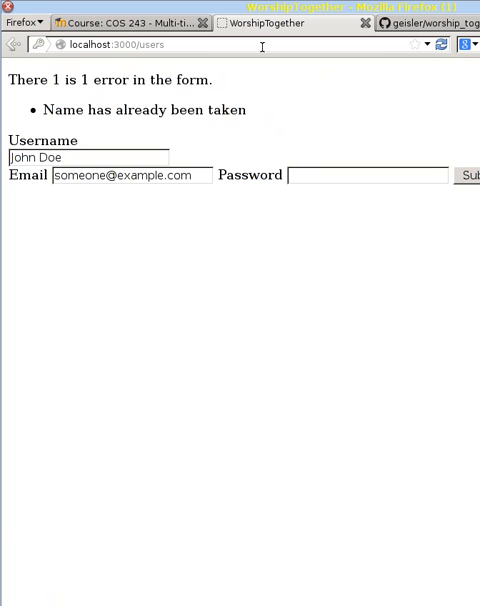
mouse_move(216, 8)
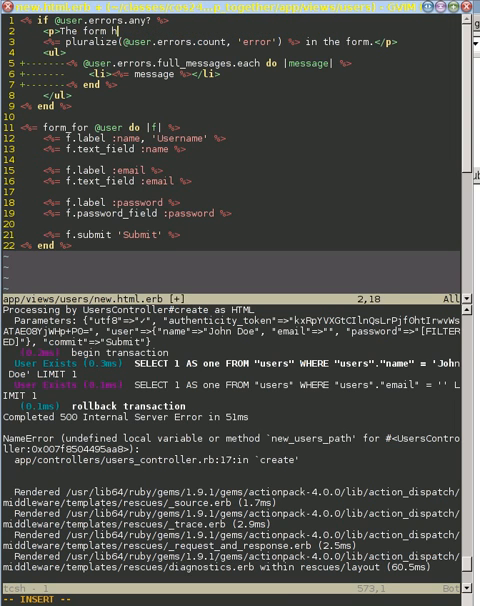
Reword the <p> message to begin 'The form has' before the pluralized count
type("as")
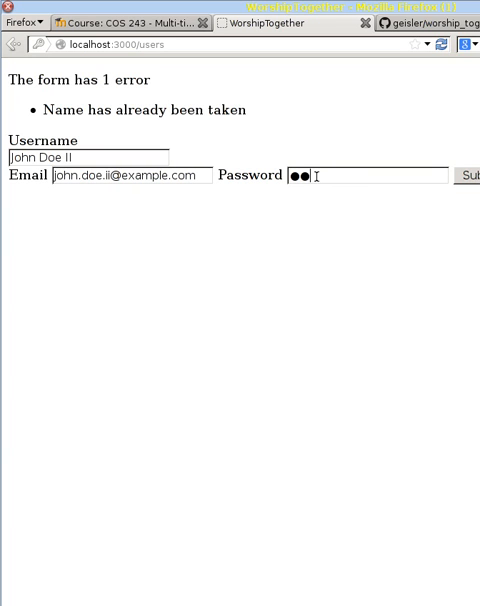
Enter a password and submit the John Doe II signup, dismissing the save-password popup
type("••")
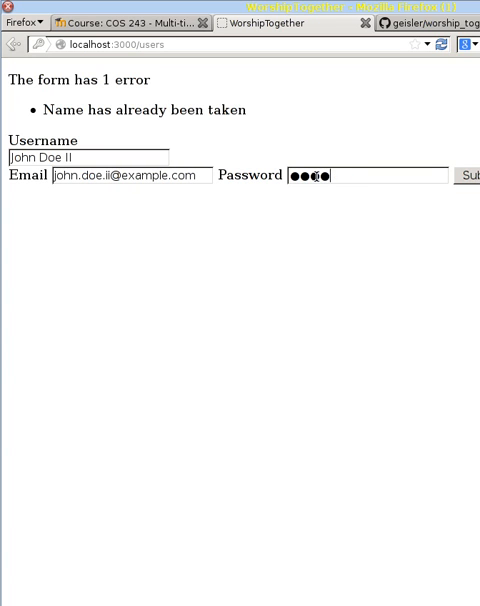
type("•")
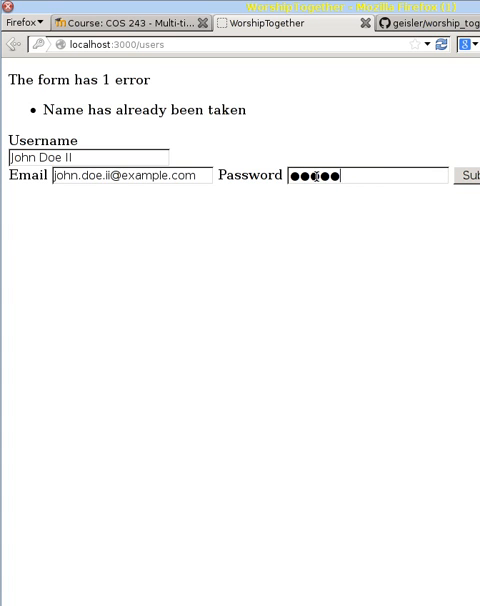
left_click(470, 176)
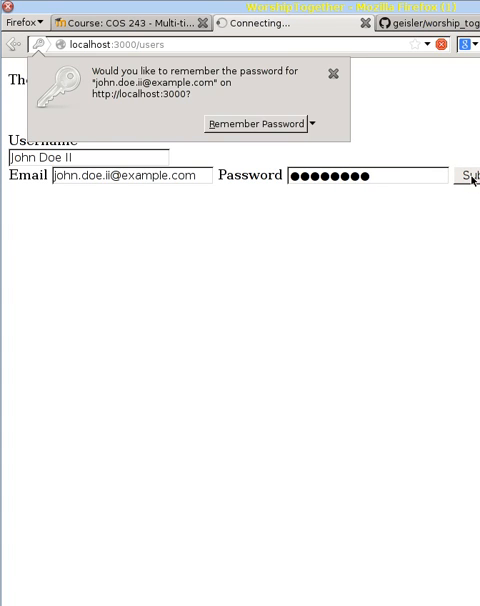
left_click(472, 176)
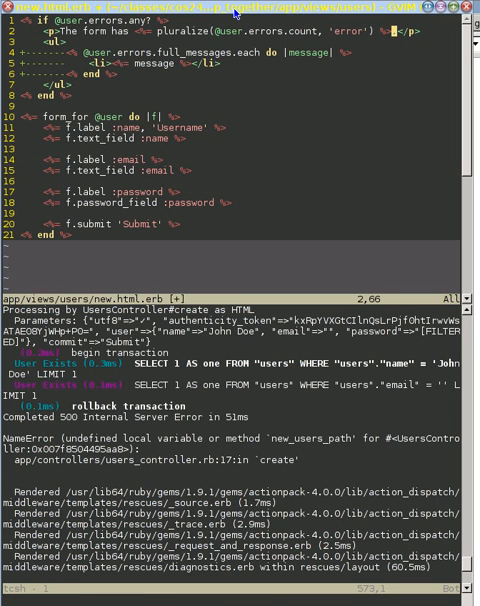
Join the message into one line 'The form has' plus pluralized count and a period, and save
key("Return")
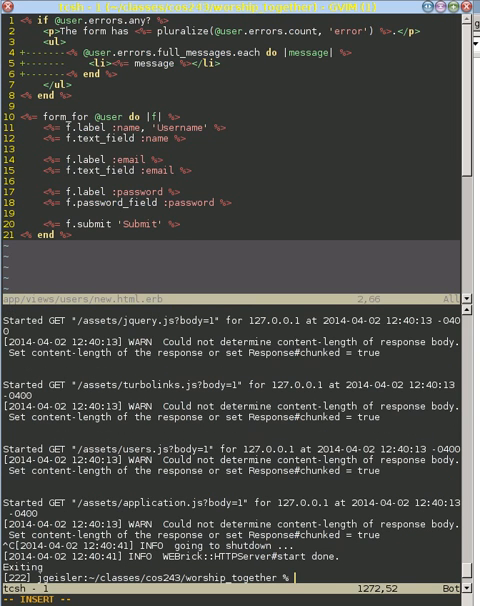
Run 'bundle exec rspec' in the shell pane, declining the autocorrect prompt
type("bundle exec rspec")
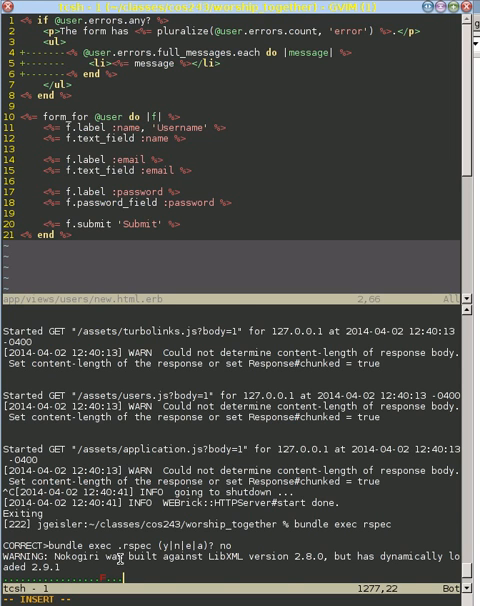
key("Return")
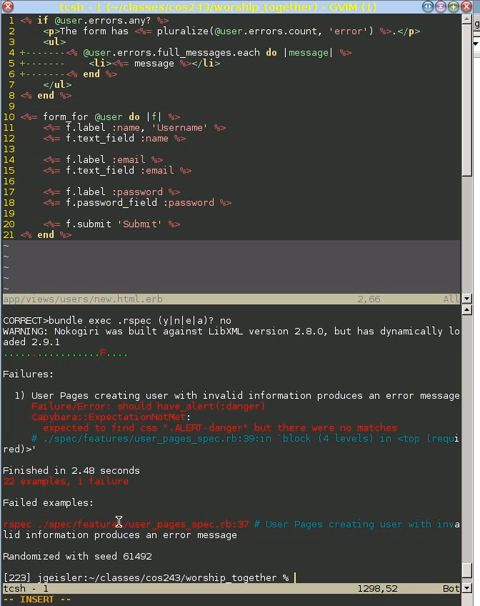
mouse_move(118, 516)
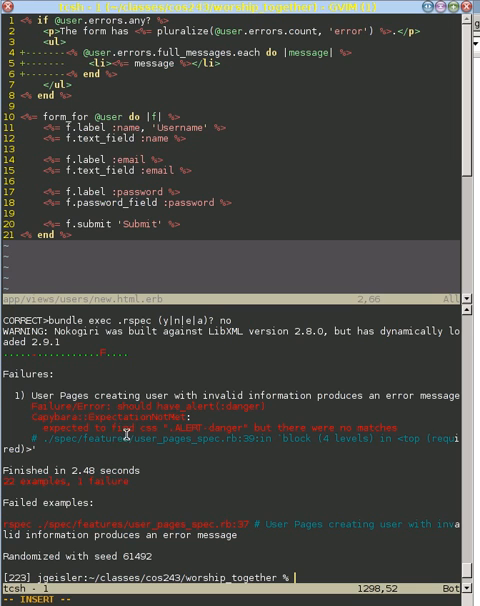
mouse_move(170, 402)
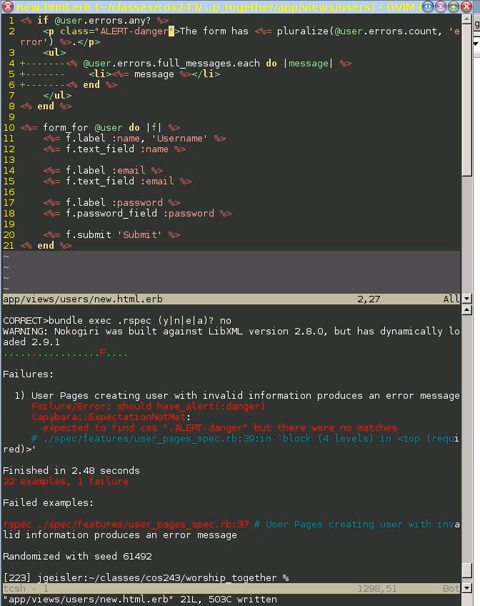
mouse_move(128, 356)
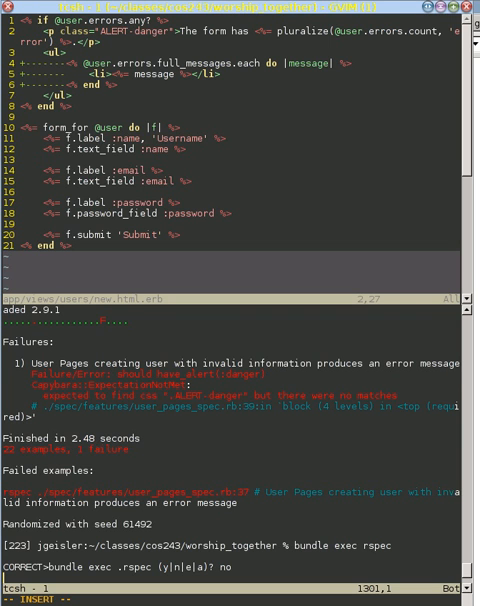
Rerun 'bundle exec rspec', declining the correction prompt, so the suite passes with 0 failures
key("Return")
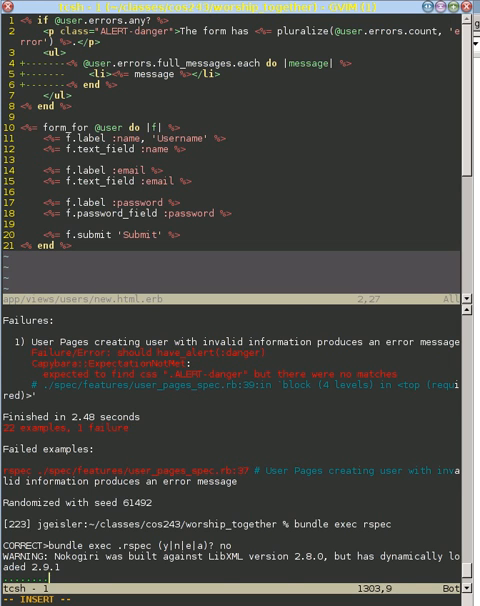
key("Return")
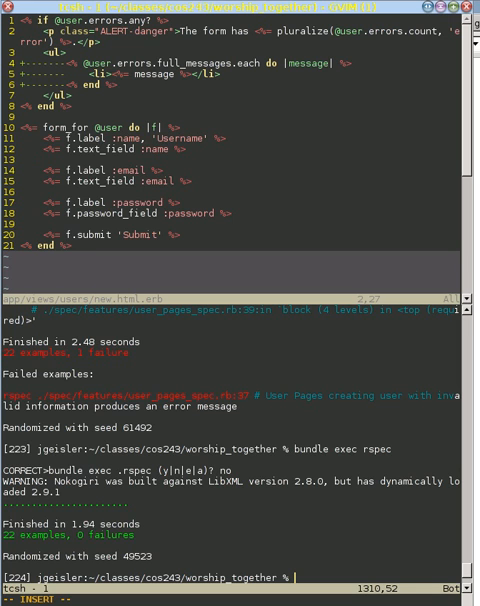
mouse_move(356, 386)
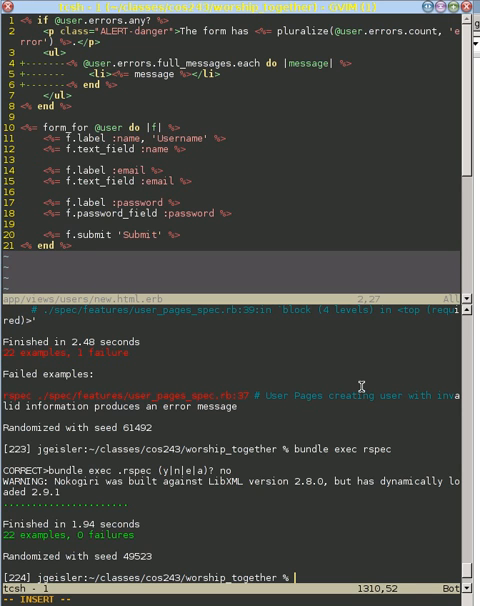